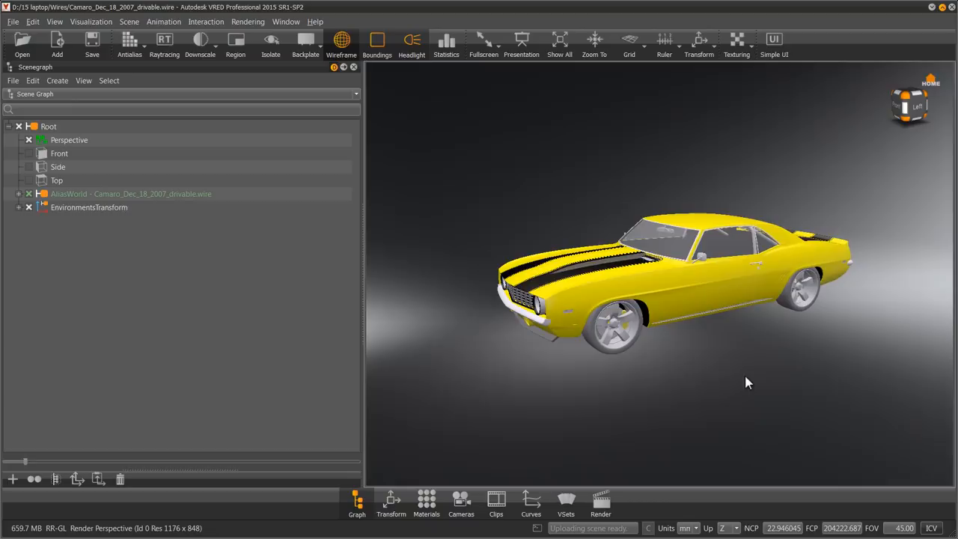
# Orbit to the front left wheel and group its parts as Grouped_Nodes
pyautogui.moveTo(746, 383); pyautogui.dragTo(583, 385)
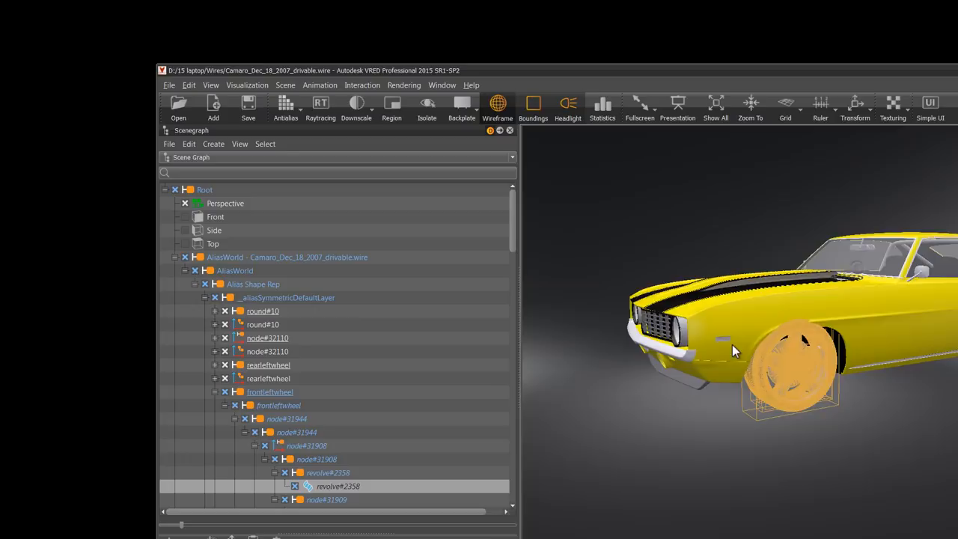
pyautogui.moveTo(734, 352); pyautogui.dragTo(861, 393)
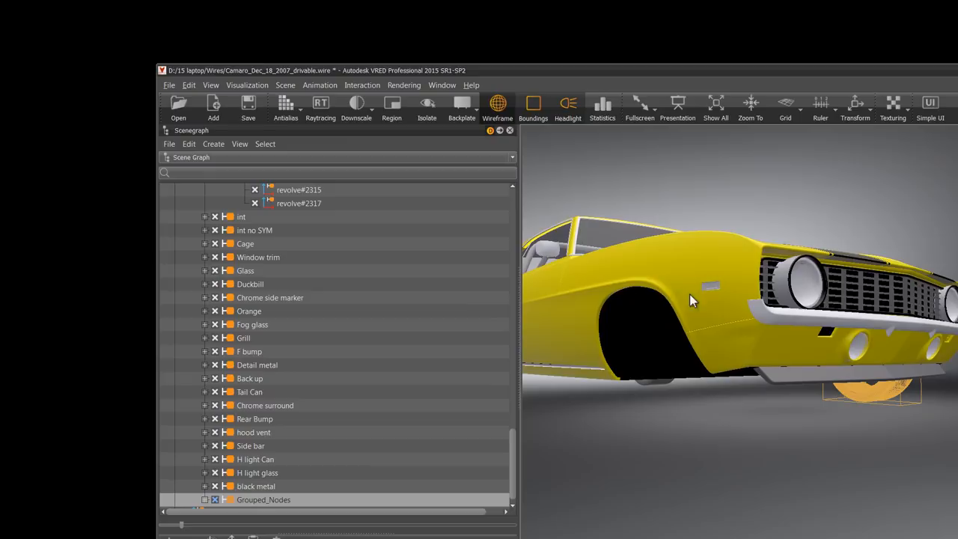
# Undo the Grouped_Nodes grouping and return to the whole Camaro
pyautogui.click(169, 84)
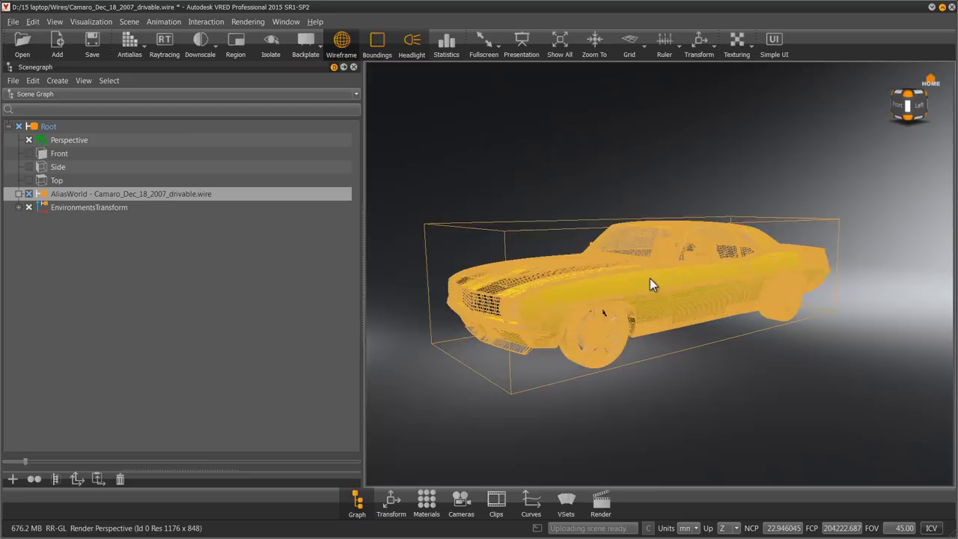
# Zoom to the front-left wheel, group its parts as LF_Wheel and isolate it
pyautogui.moveTo(651, 285); pyautogui.dragTo(792, 448)
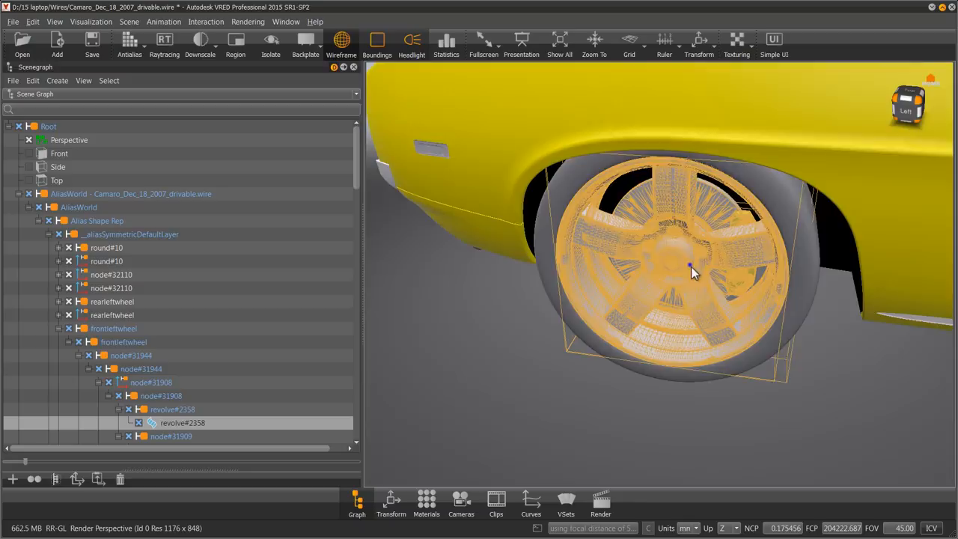
pyautogui.moveTo(688, 266); pyautogui.dragTo(752, 335)
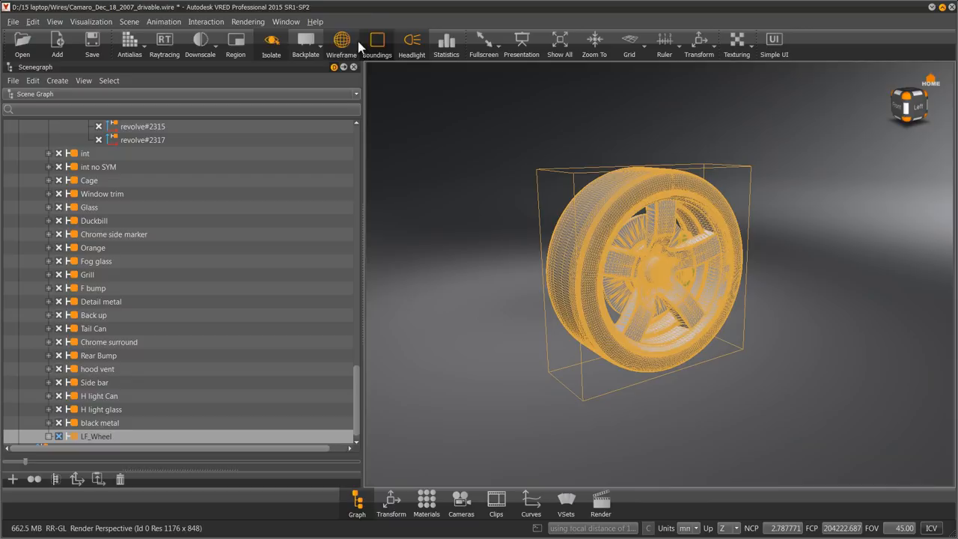
# Center LF_Wheel's rotation pivot on the wheel via Move to Object Center
pyautogui.click(341, 43)
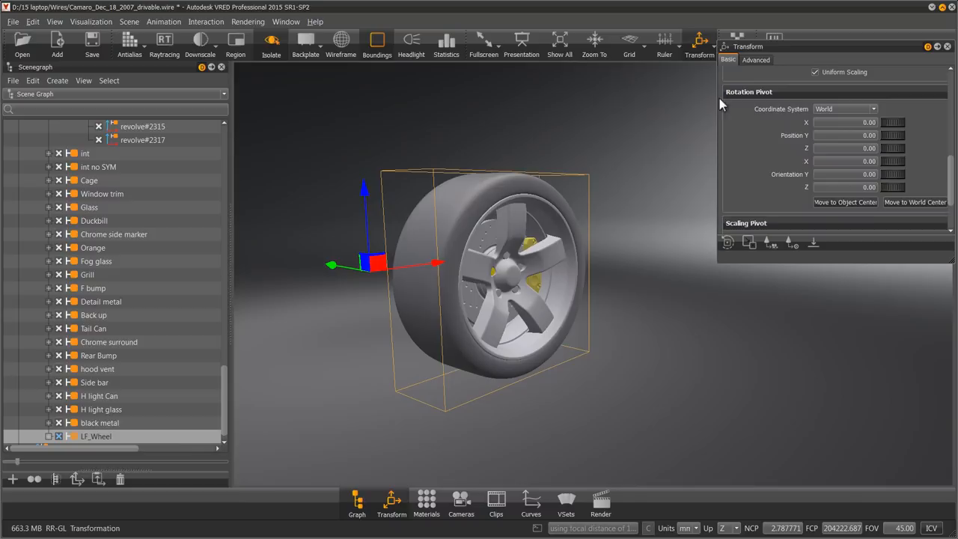
pyautogui.click(271, 41)
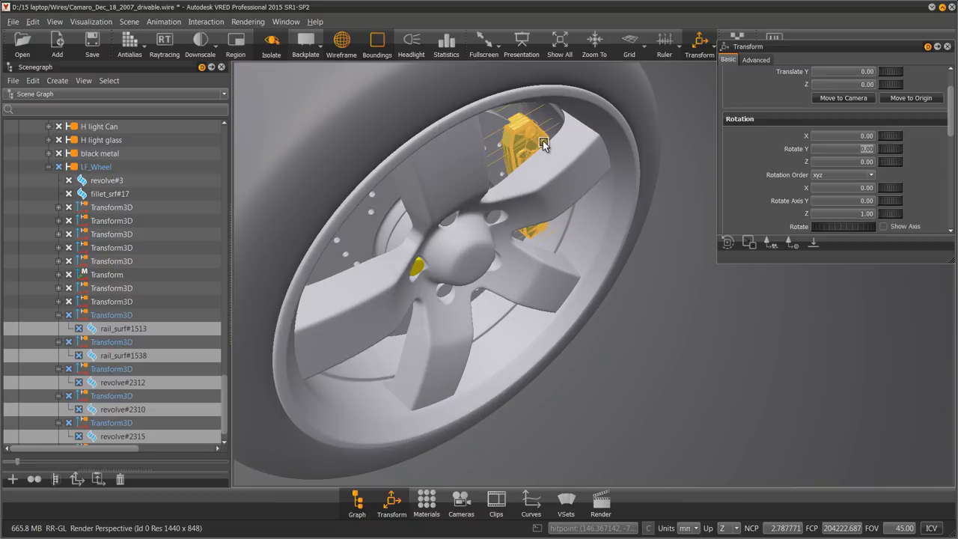
# Group the brake caliper pieces as 'caliper' outside LF_Wheel and open the Curve Editor
pyautogui.click(56, 479)
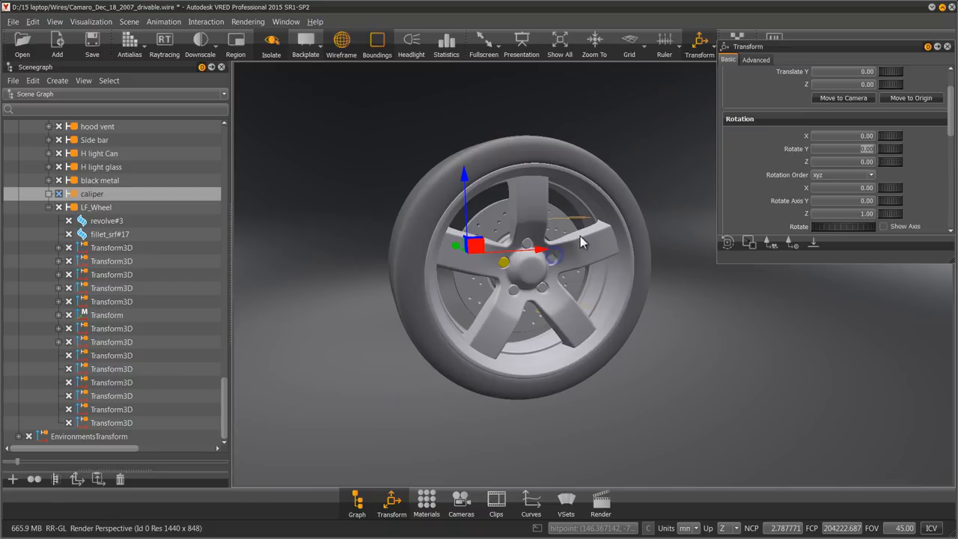
pyautogui.click(271, 41)
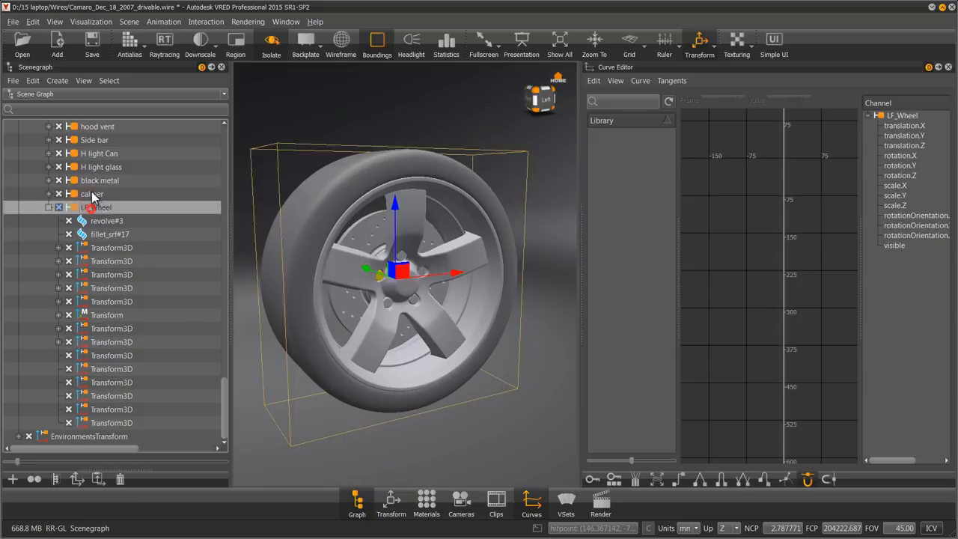
# Show the 600-frame Animation Timeline and review LF_Wheel's rotation channels
pyautogui.click(163, 21)
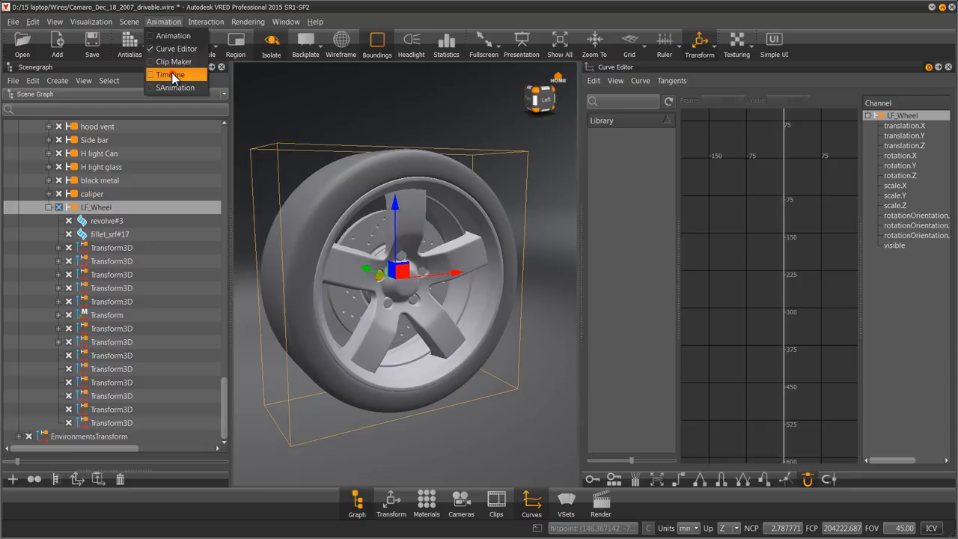
pyautogui.click(168, 74)
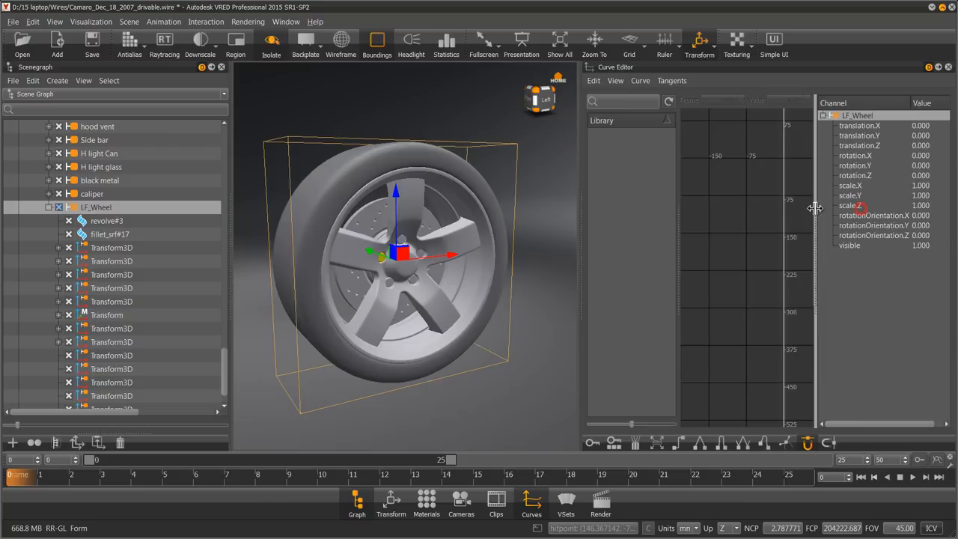
pyautogui.click(258, 475)
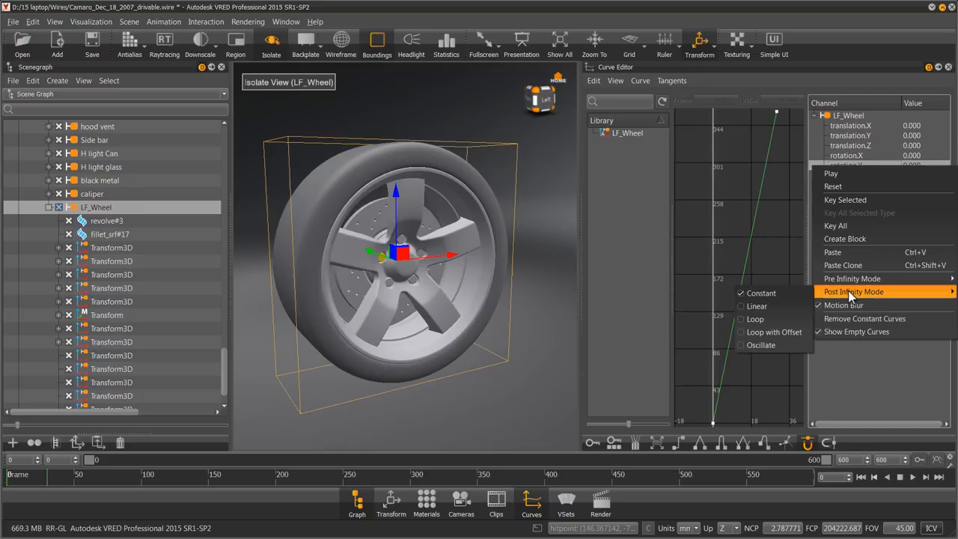
pyautogui.moveTo(757, 306)
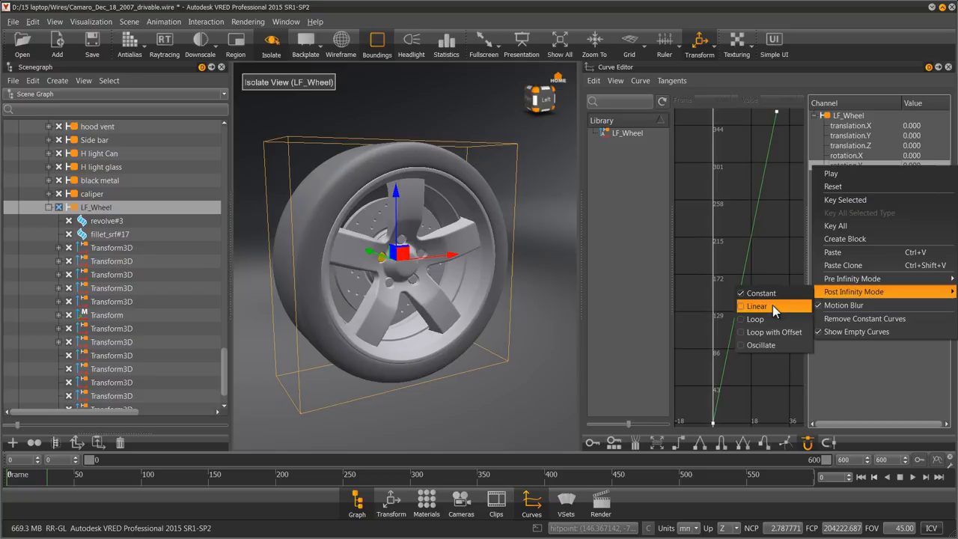
# Set the wheel rotation curve's Post Infinity Mode to Linear
pyautogui.click(757, 306)
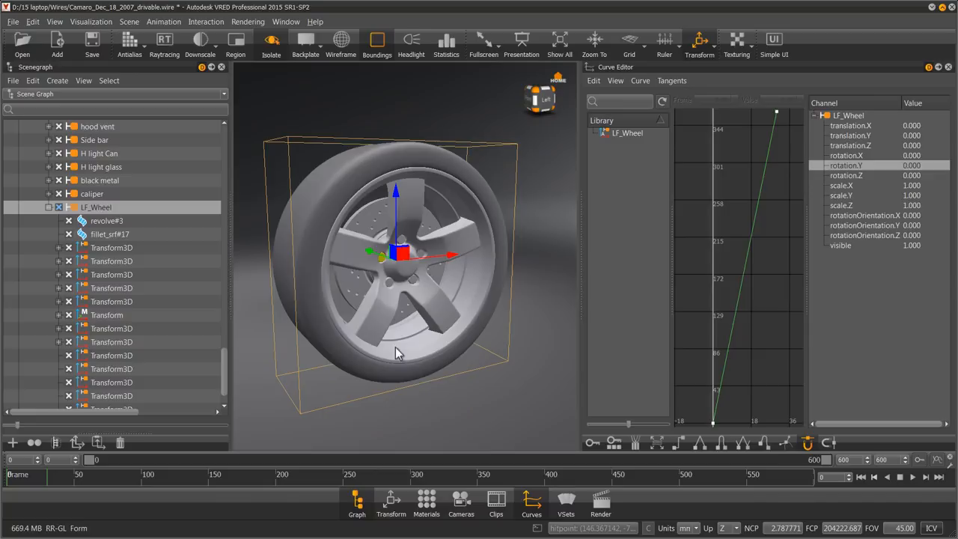
pyautogui.click(777, 112)
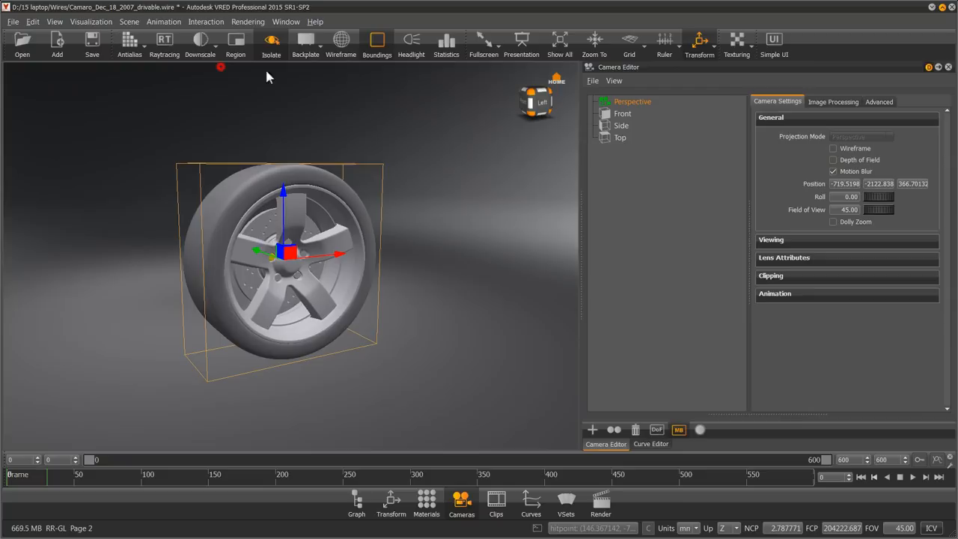
# Enable camera motion blur with a 1/125 shutter preset and turn on antialiasing
pyautogui.click(271, 44)
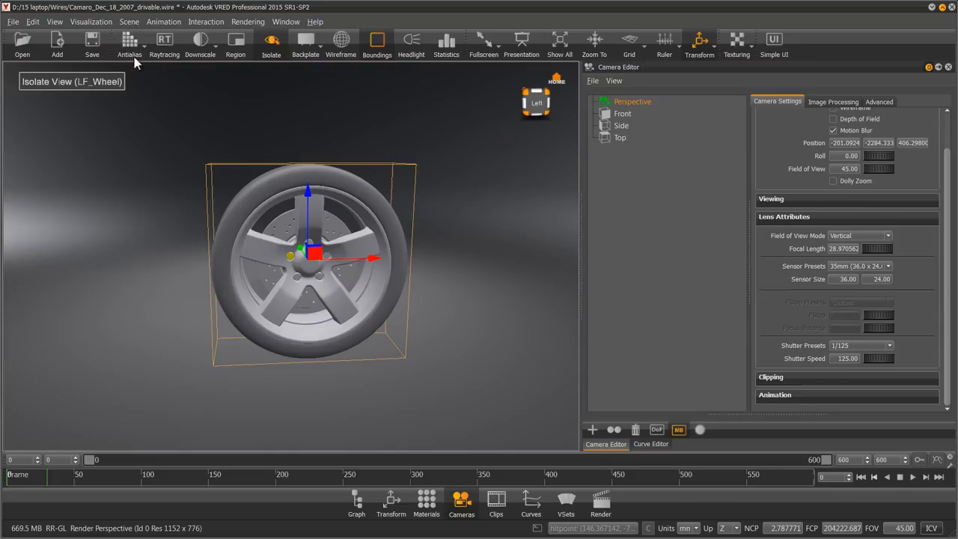
pyautogui.click(888, 346)
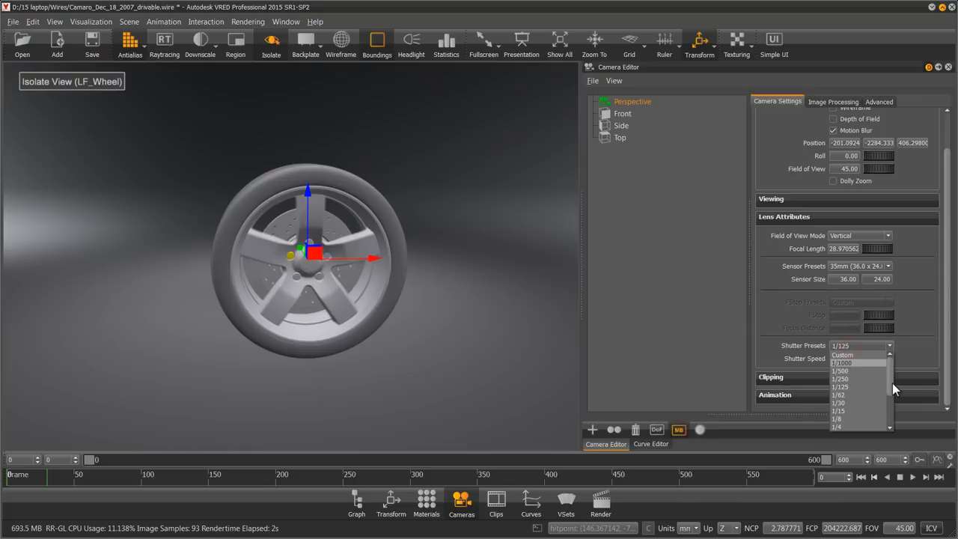
pyautogui.click(839, 410)
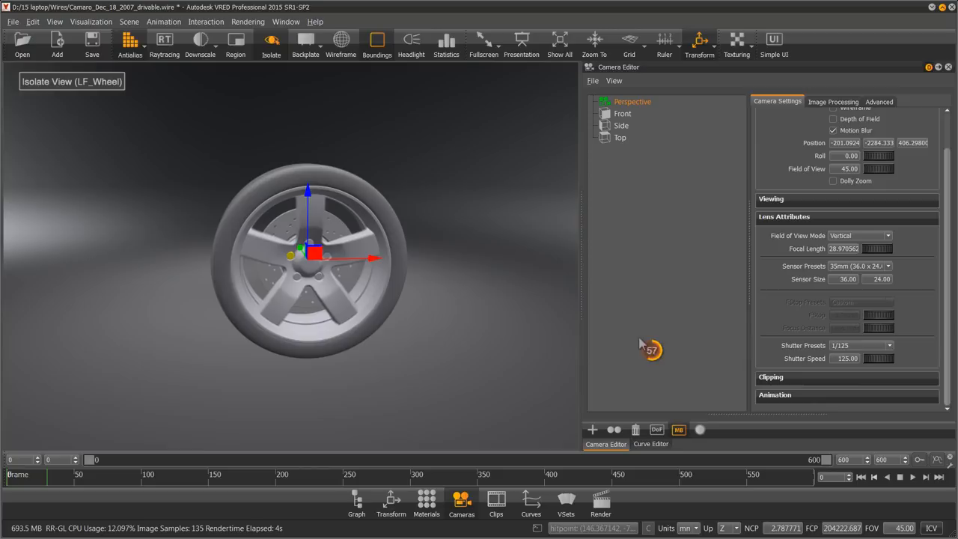
pyautogui.click(651, 444)
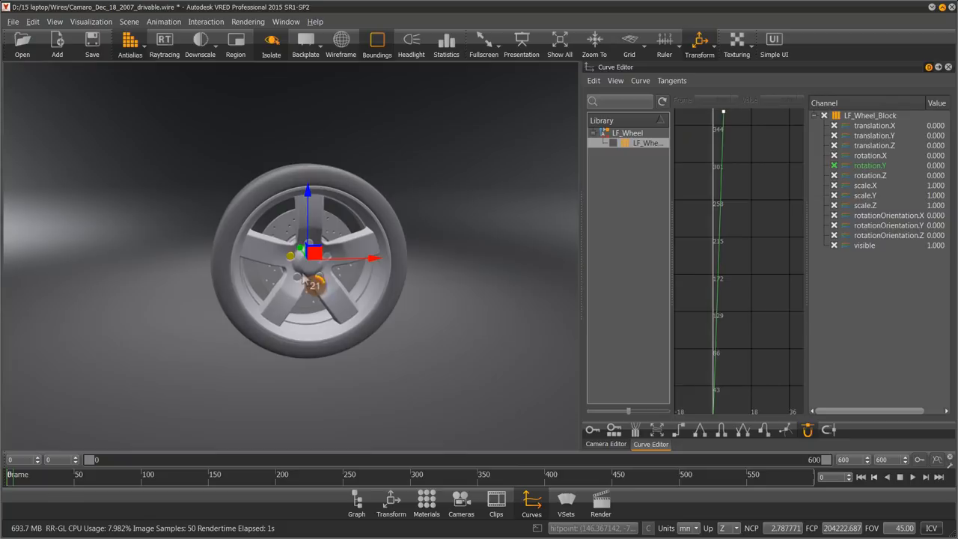
# Edit LF_Wheel_Block's rotation.Y keys so the curve rises steadily
pyautogui.click(271, 43)
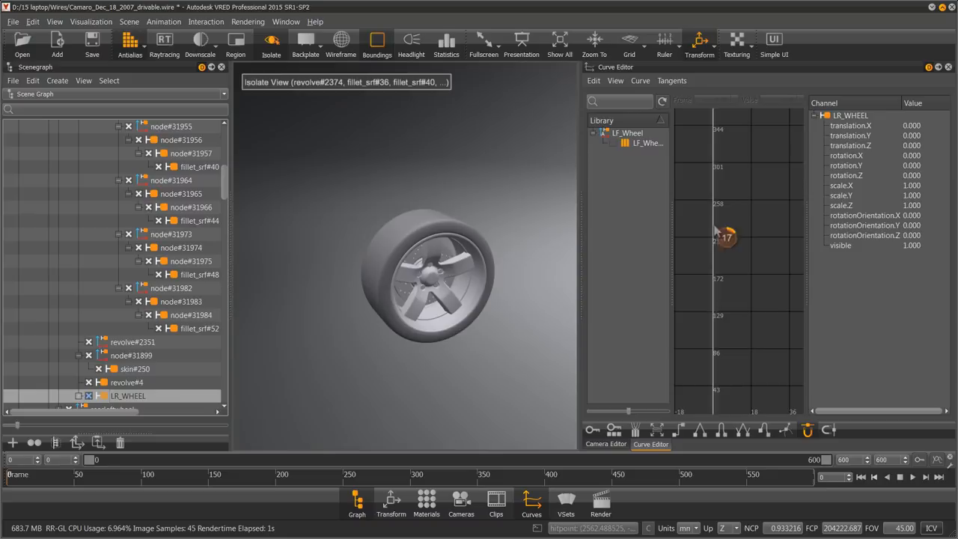
# Isolate LR_WHEEL and add it to the Curve Editor library
pyautogui.click(700, 43)
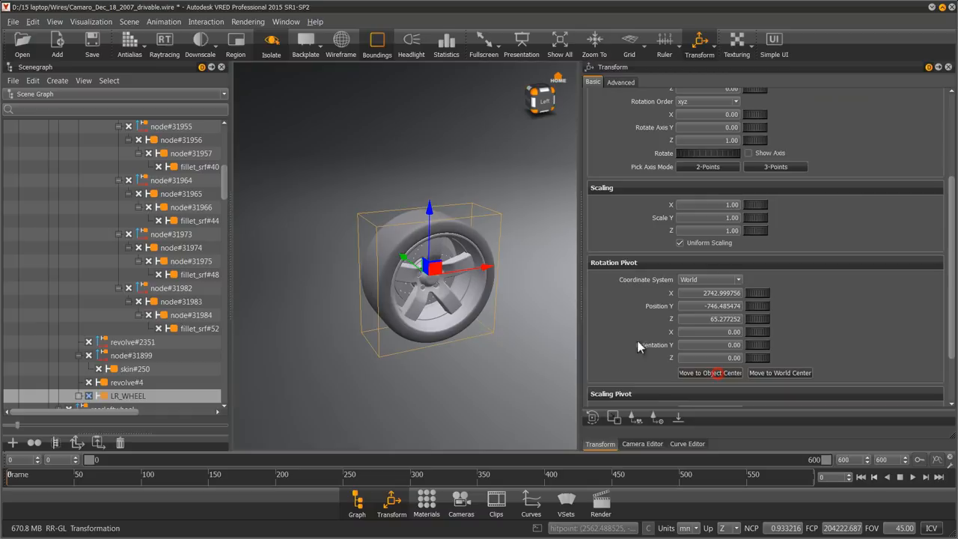
# Move LR_WHEEL's rotation pivot to the wheel's own centre
pyautogui.click(461, 501)
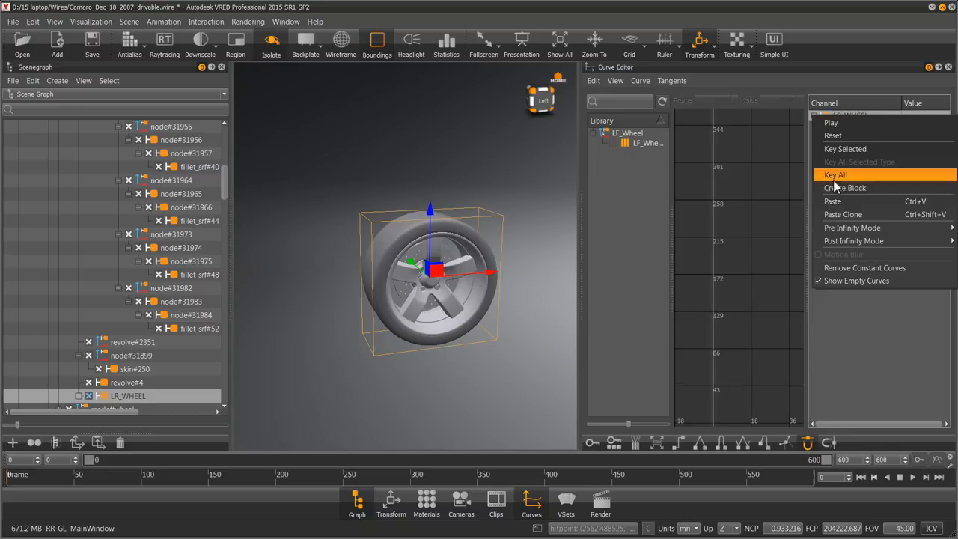
# Key all transform channels of LR_WHEEL in the Curve Editor
pyautogui.click(835, 175)
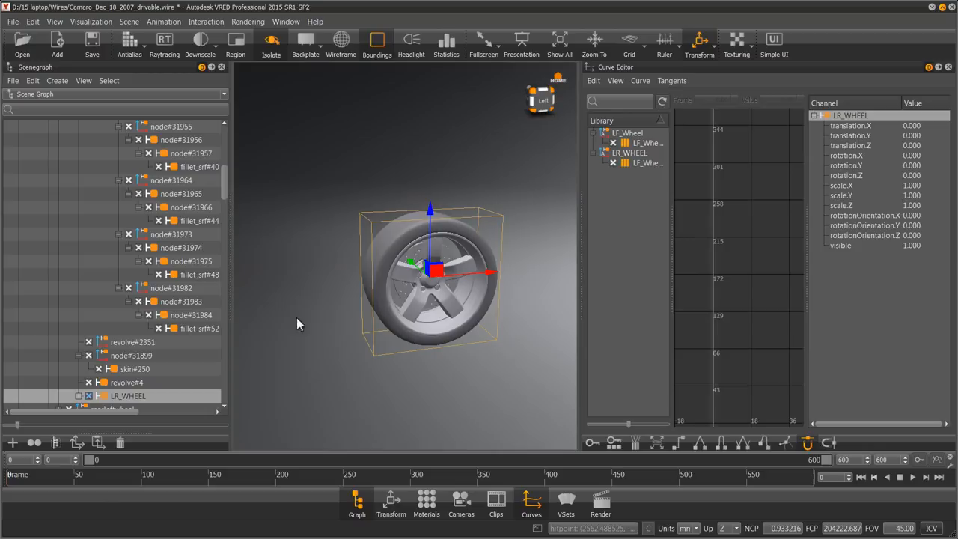
pyautogui.click(129, 41)
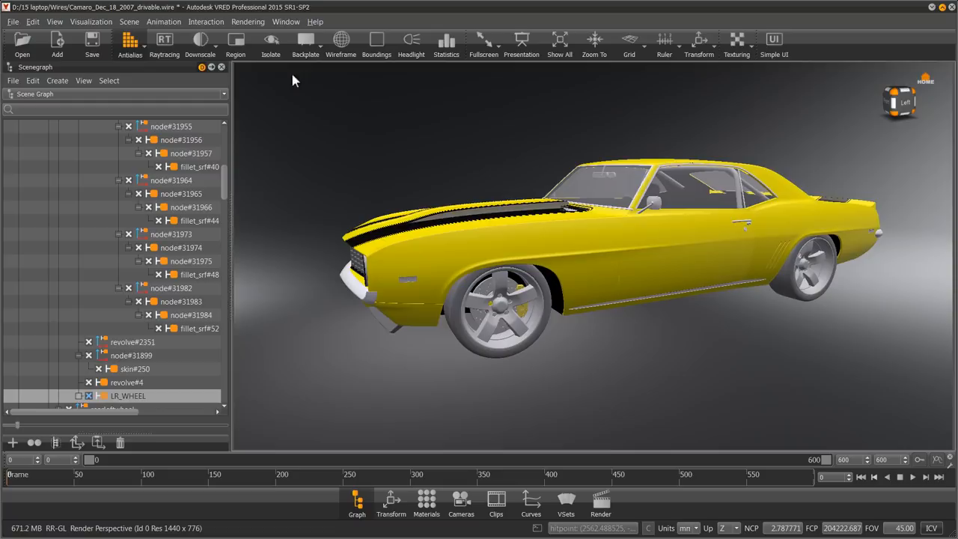
# Choose a Shutter Presets speed in the Camera Editor with Motion Blur on, then orbit the view
pyautogui.click(462, 502)
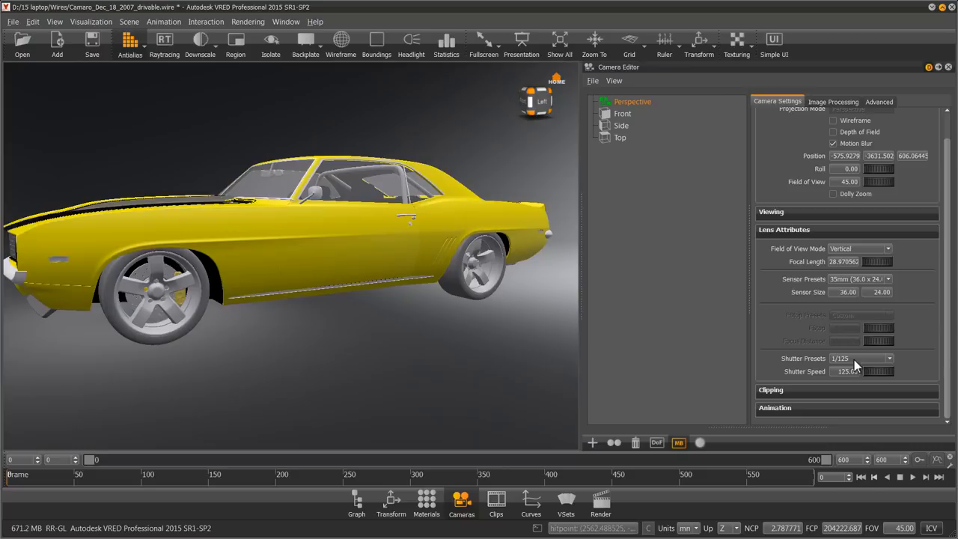
pyautogui.click(889, 358)
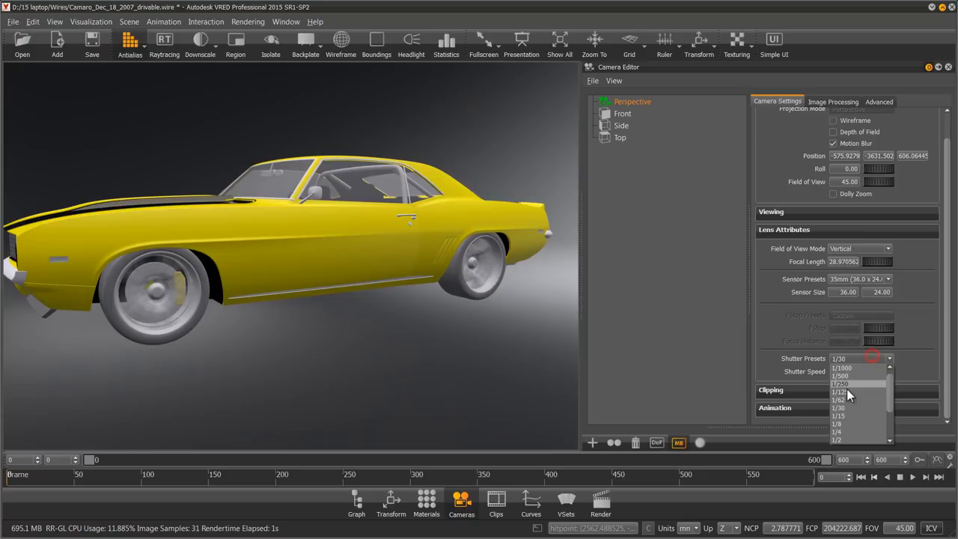
pyautogui.click(949, 67)
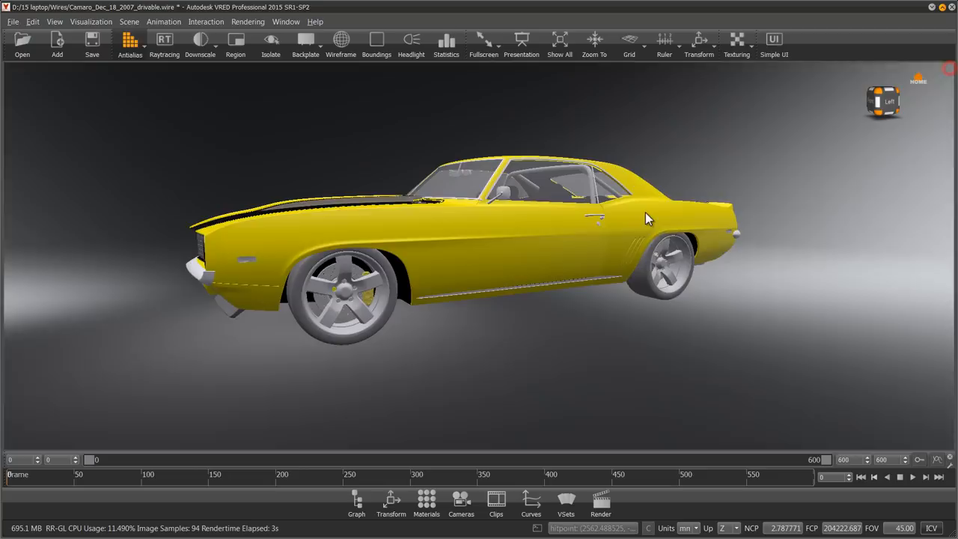
pyautogui.moveTo(648, 218); pyautogui.dragTo(674, 333)
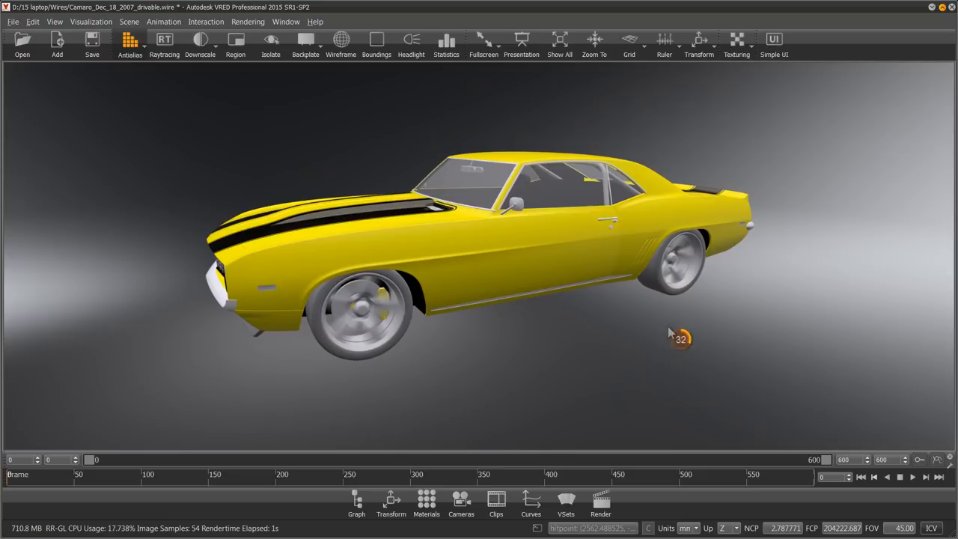
pyautogui.moveTo(867, 385)
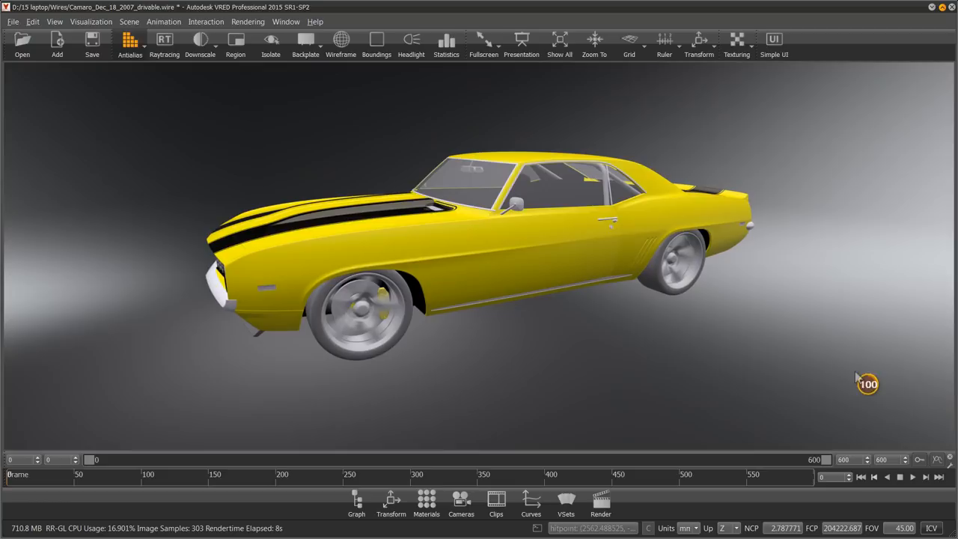
# Add the Airfield environment from the Asset Manager's Environments tab to the scene
pyautogui.click(205, 21)
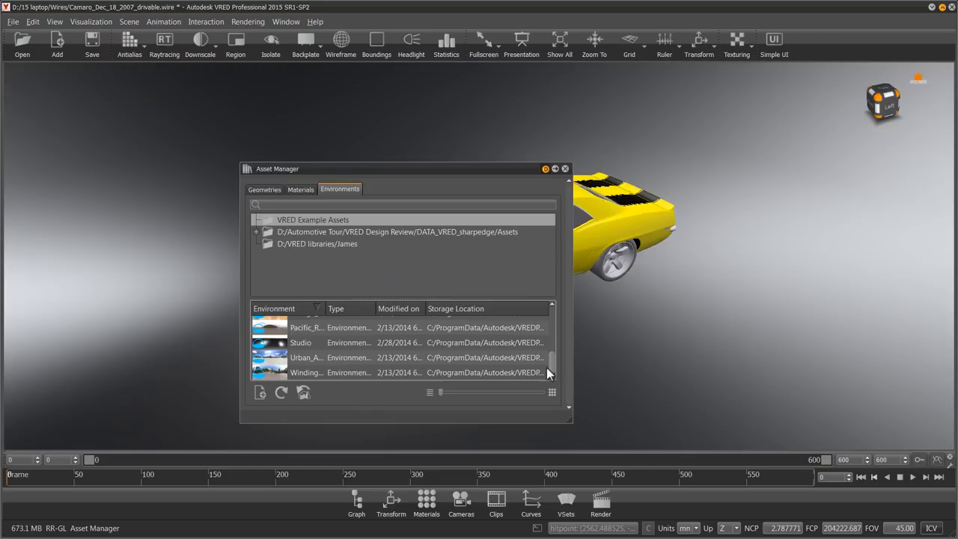
pyautogui.rightClick(307, 327)
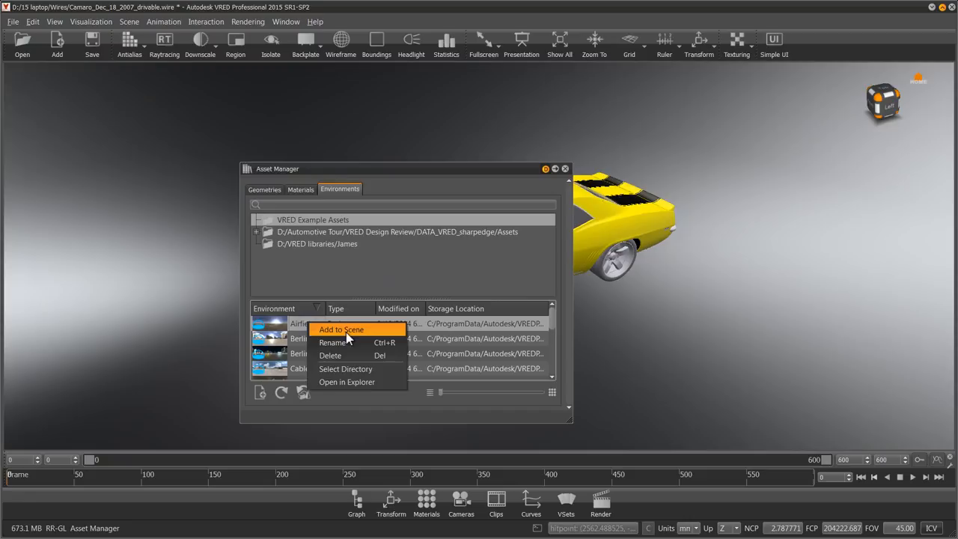
pyautogui.click(342, 329)
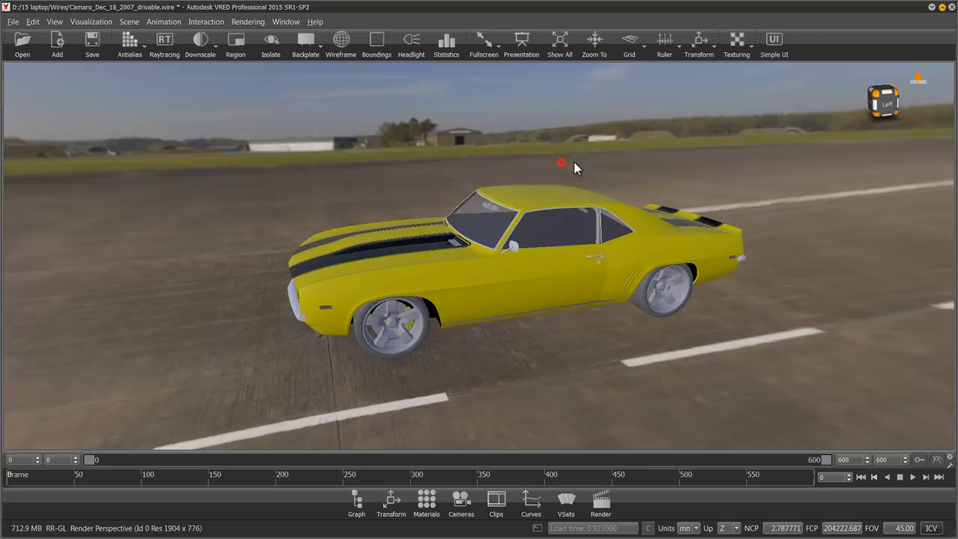
# Open the Airfield environment material and scroll toward its Transformation properties
pyautogui.click(427, 502)
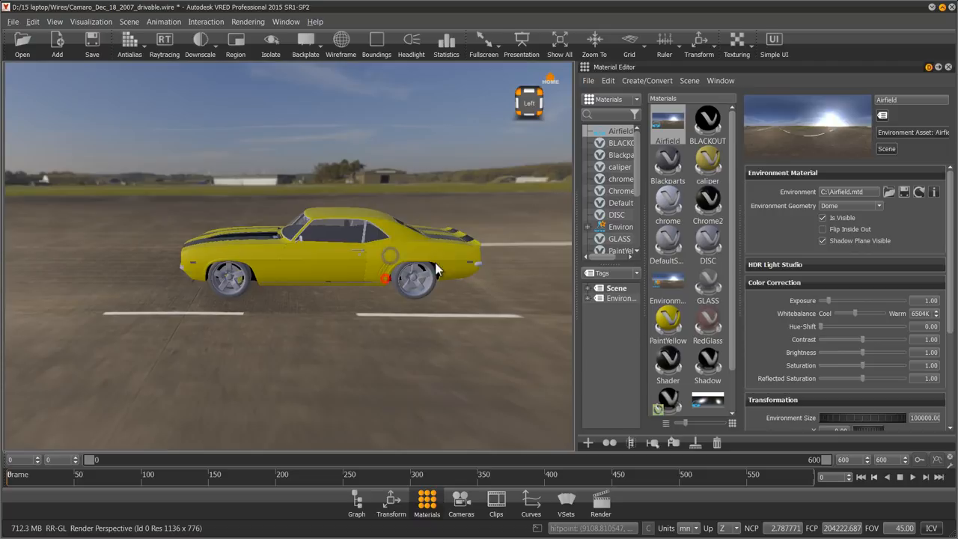
pyautogui.scroll(-3)
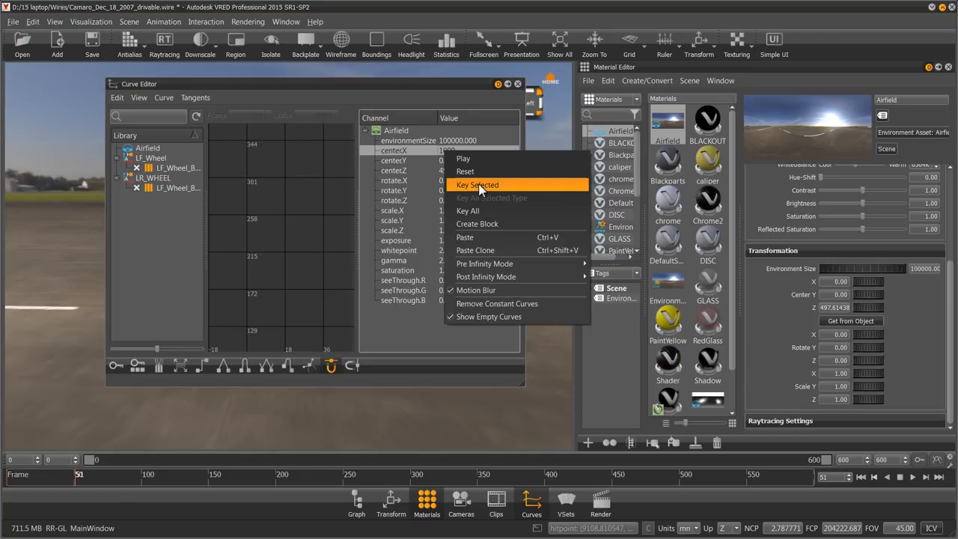
# Key Airfield's centerX channel and set its Post Infinity Mode to Linear
pyautogui.click(477, 185)
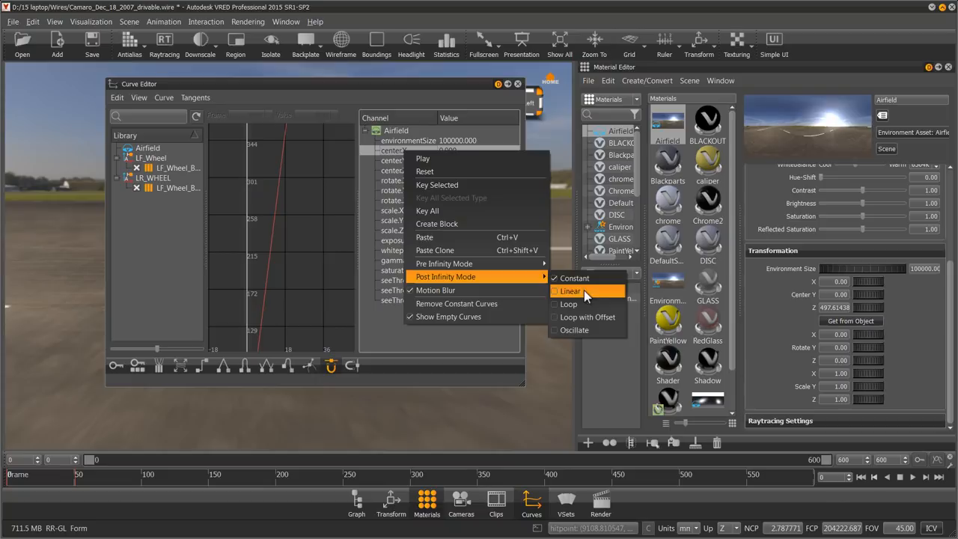
pyautogui.click(570, 291)
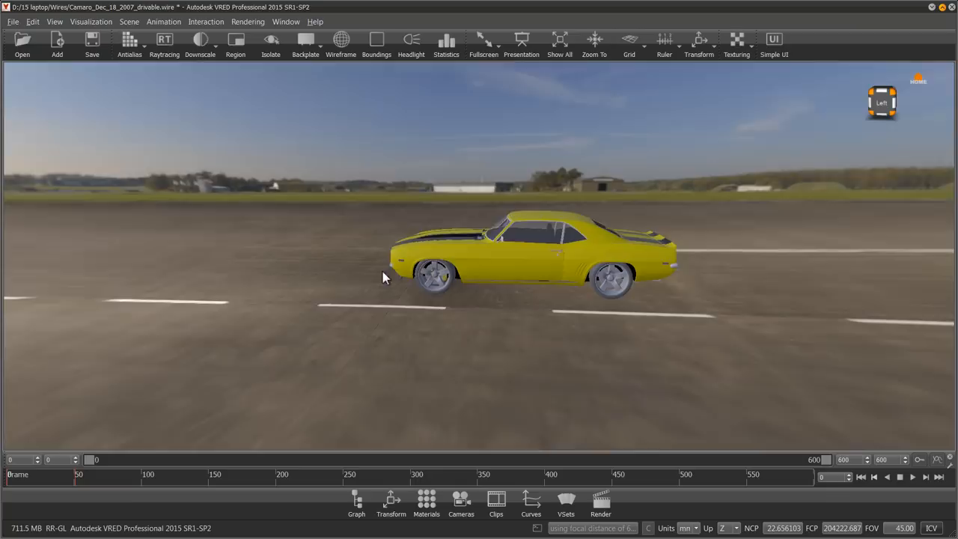
pyautogui.click(461, 503)
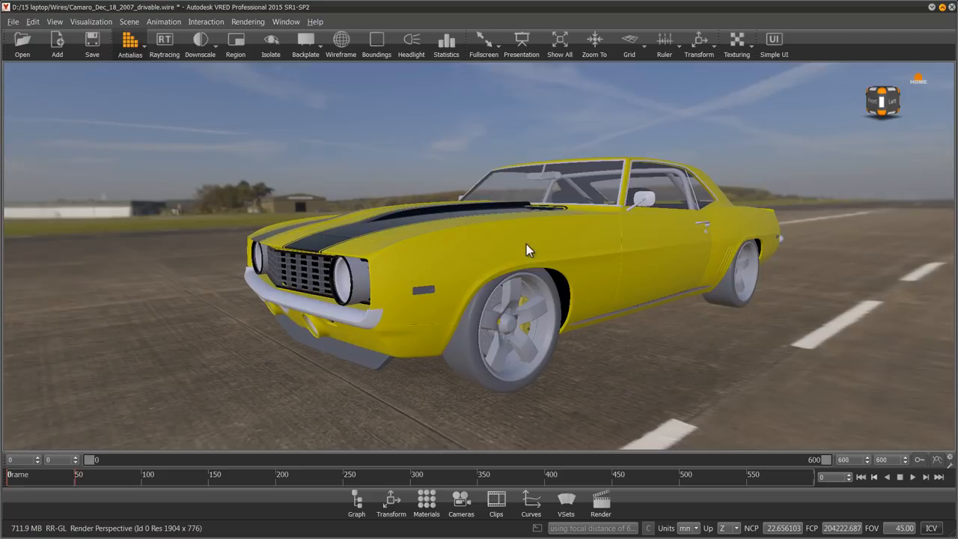
# Play the motion-blurred airfield animation, then open the Material Editor
pyautogui.click(461, 502)
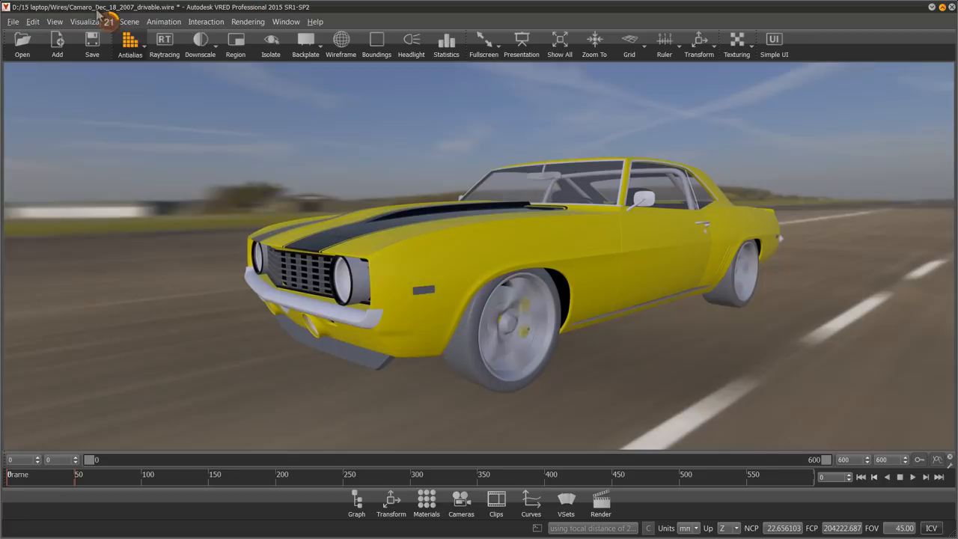
pyautogui.click(426, 502)
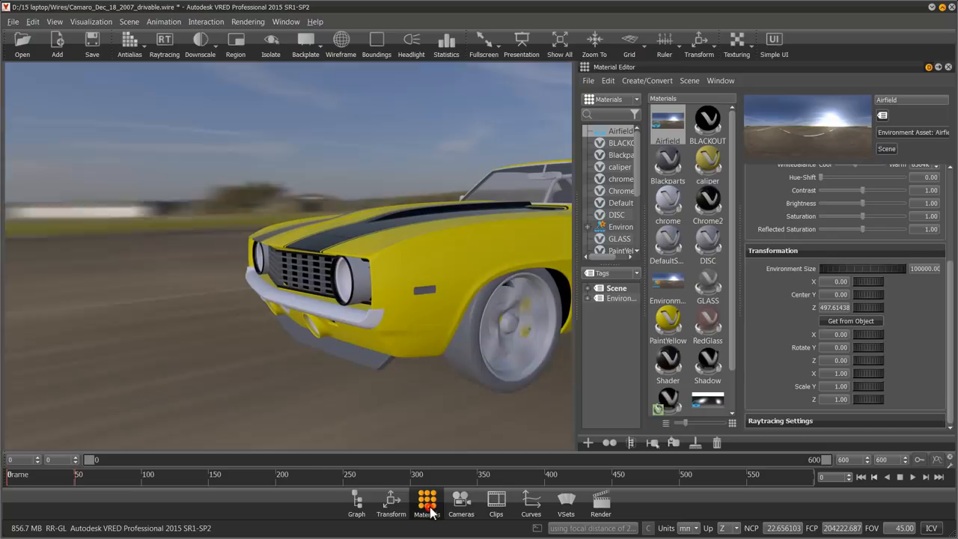
# Show the local library folder's materials in the Asset Manager's Materials tab
pyautogui.click(426, 501)
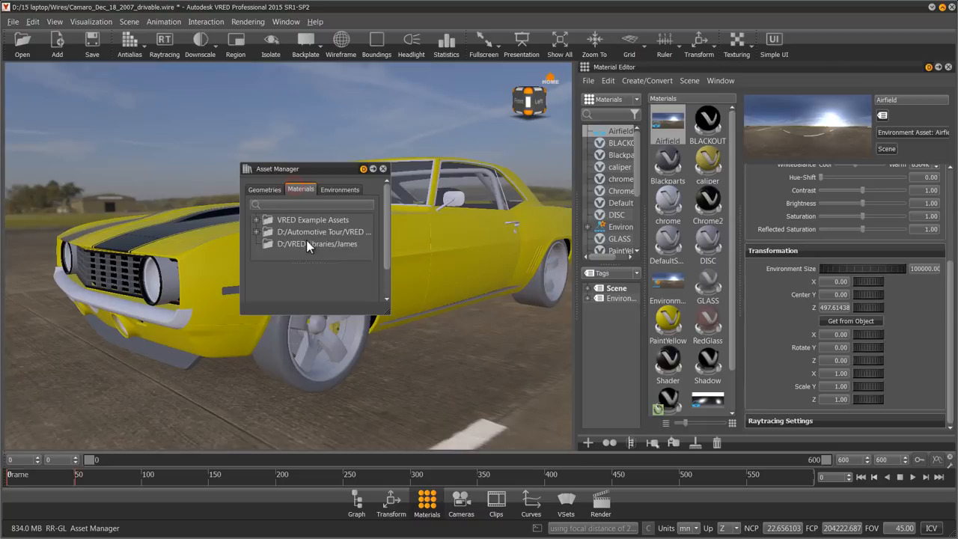
pyautogui.click(317, 243)
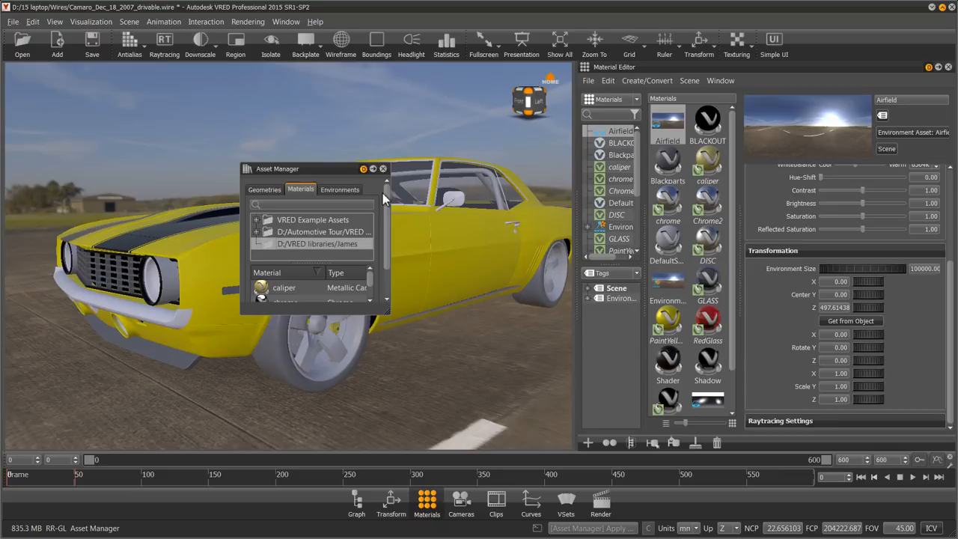